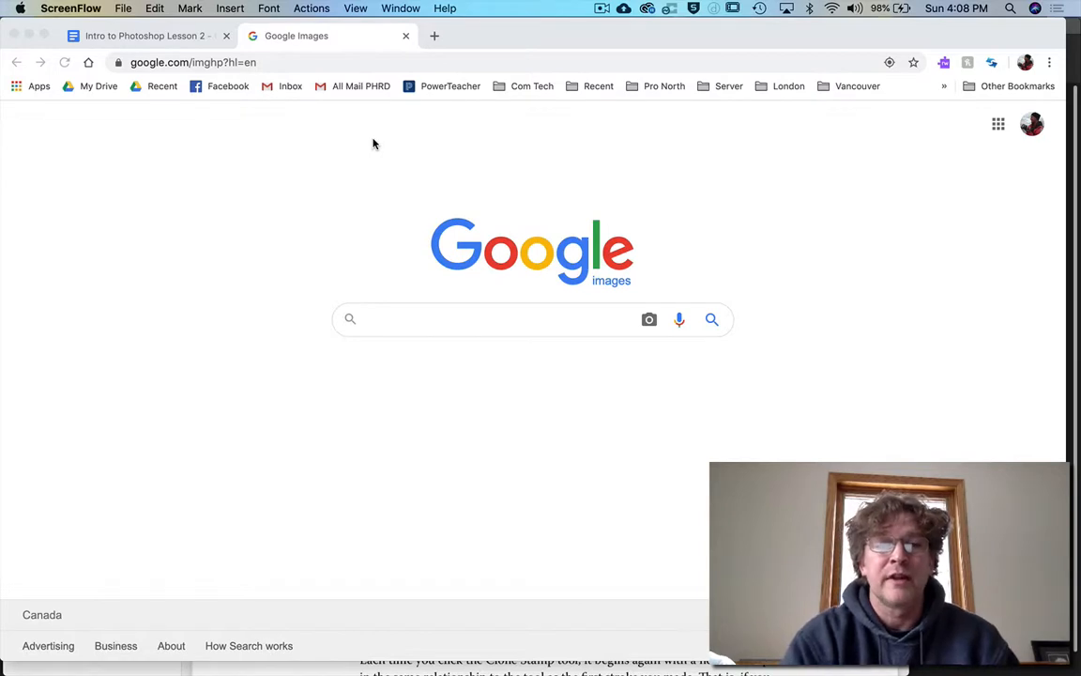
pyautogui.moveTo(342, 239)
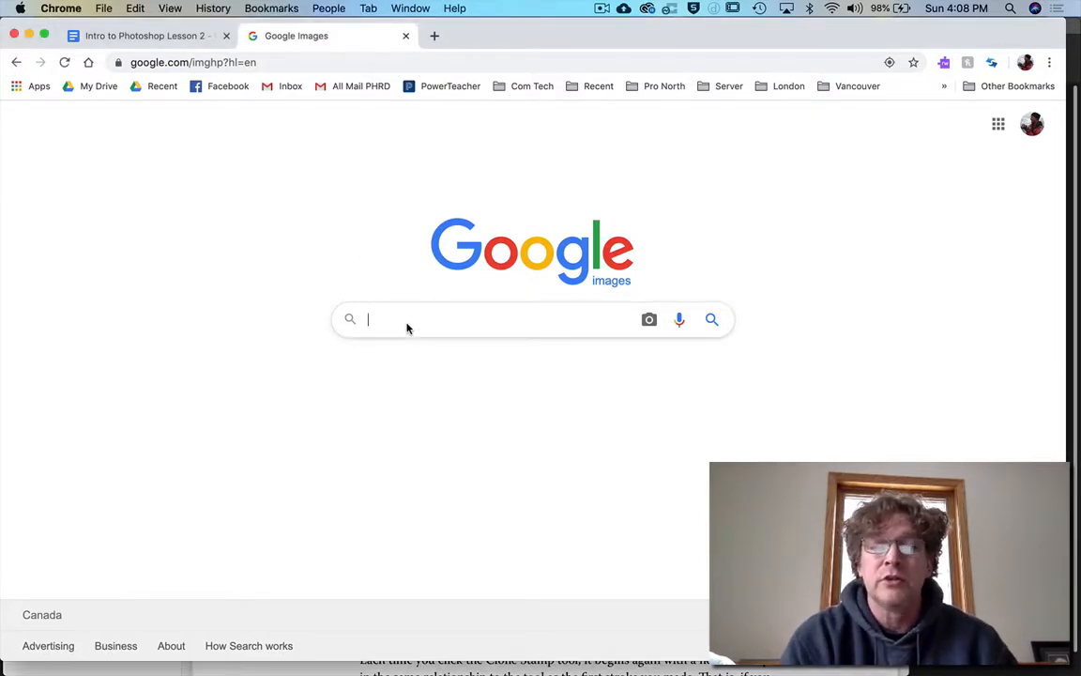
# Search Google Images for 'sunsd' (sunset, misspelled)
pyautogui.write('sunsd')
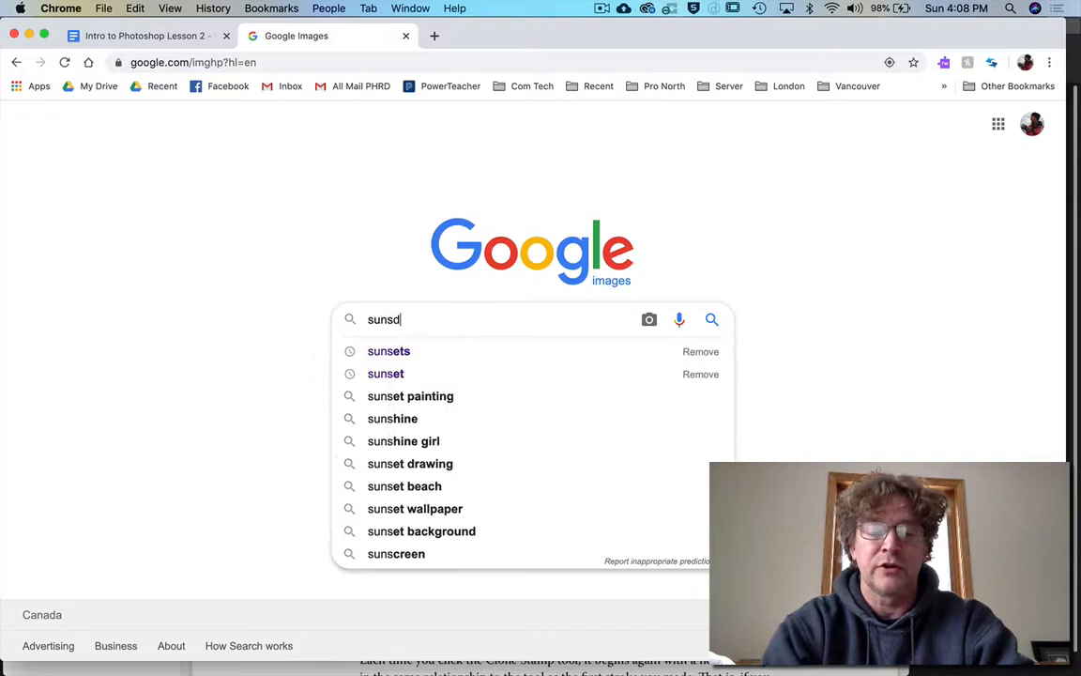
pyautogui.press('Enter')
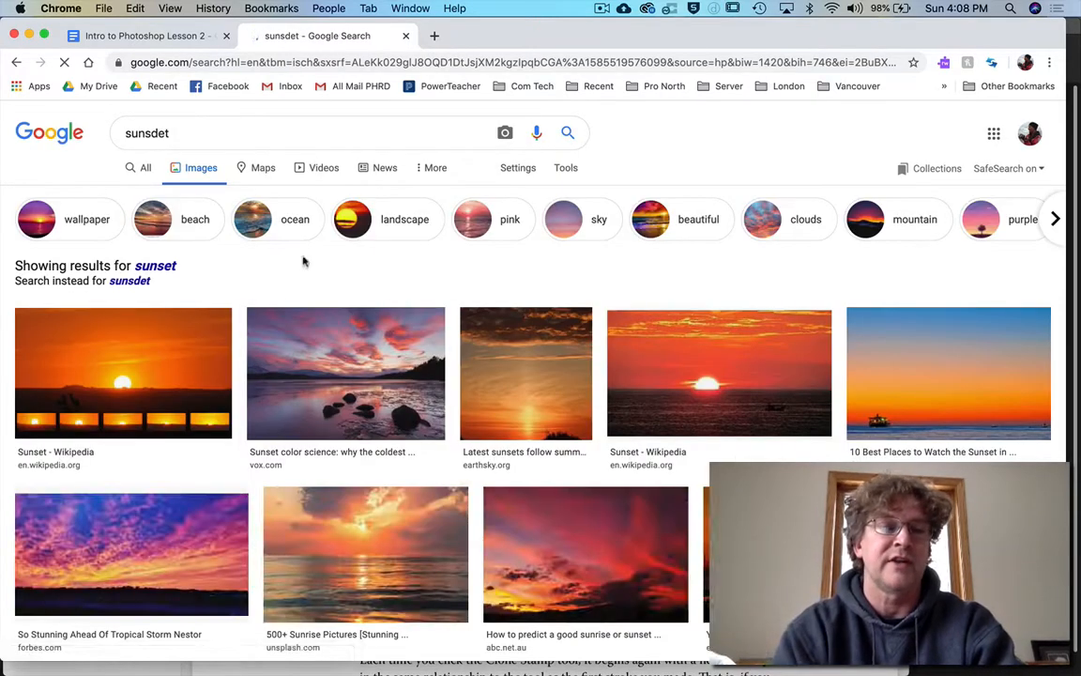
pyautogui.click(148, 133)
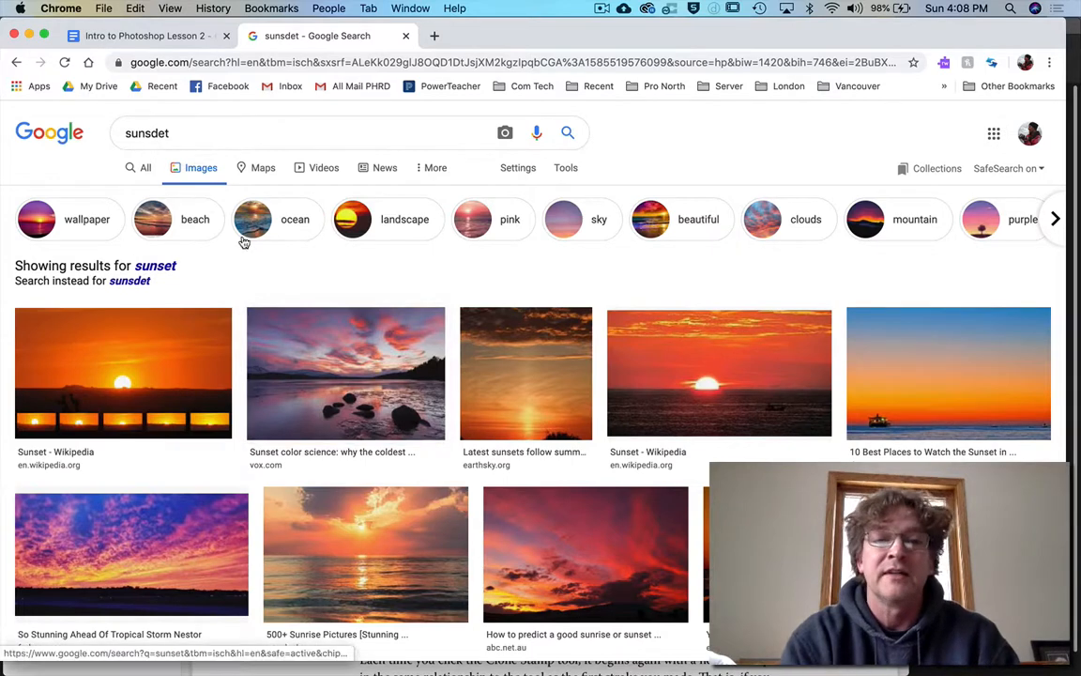
pyautogui.moveTo(518, 168)
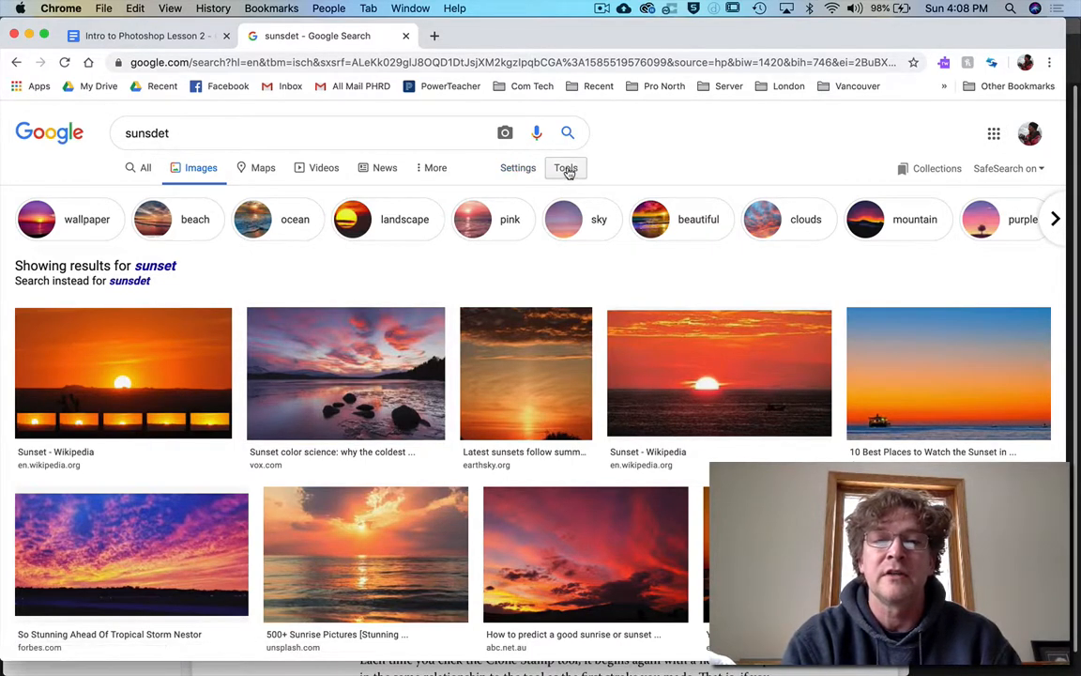
# Filter the results to Large images via Tools > Size
pyautogui.click(565, 168)
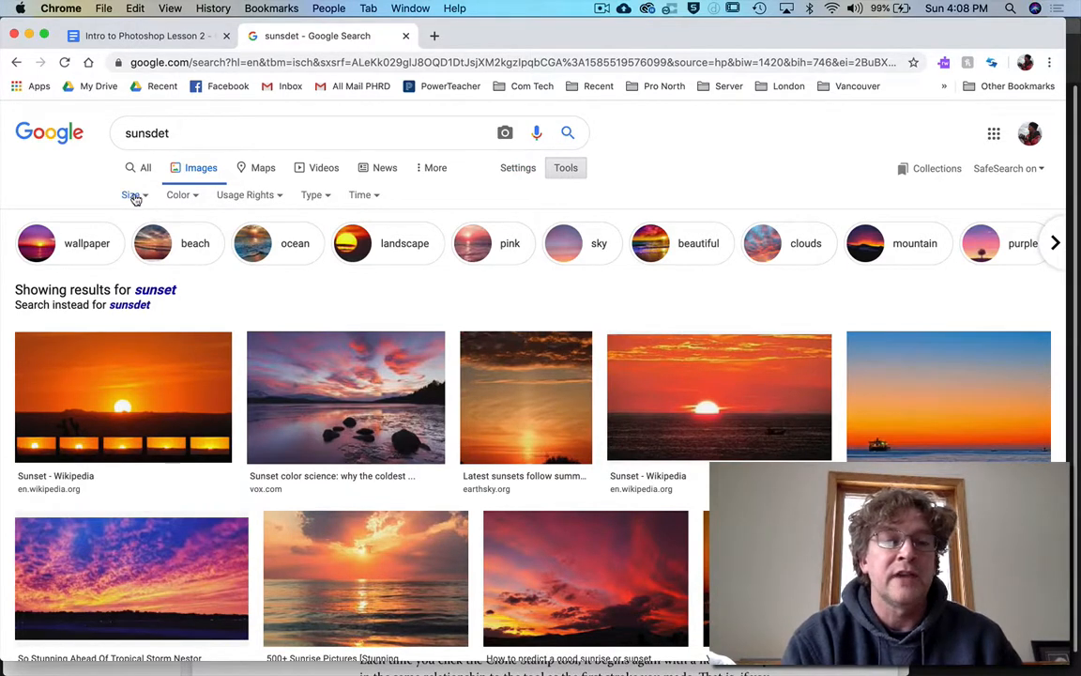
pyautogui.click(133, 194)
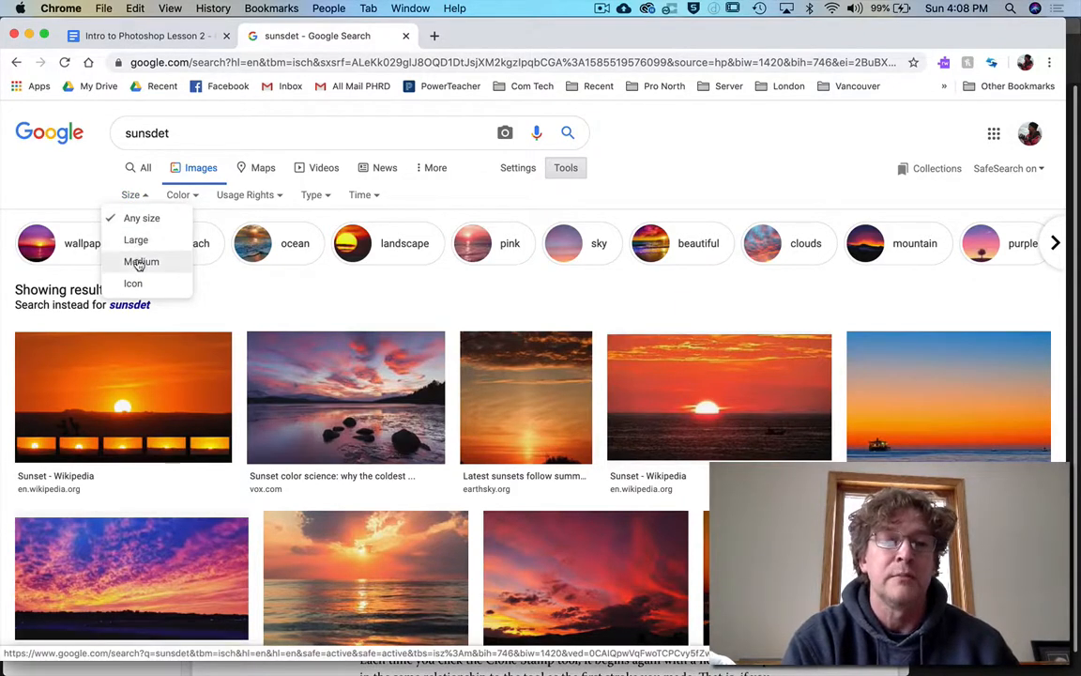
pyautogui.moveTo(133, 283)
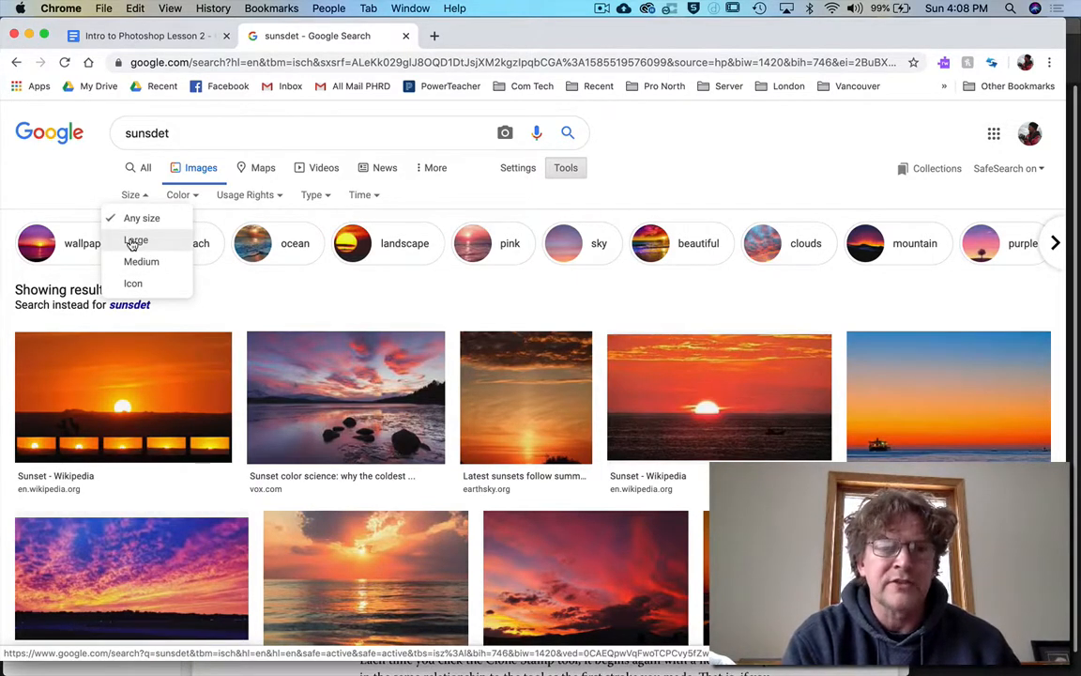
pyautogui.click(137, 240)
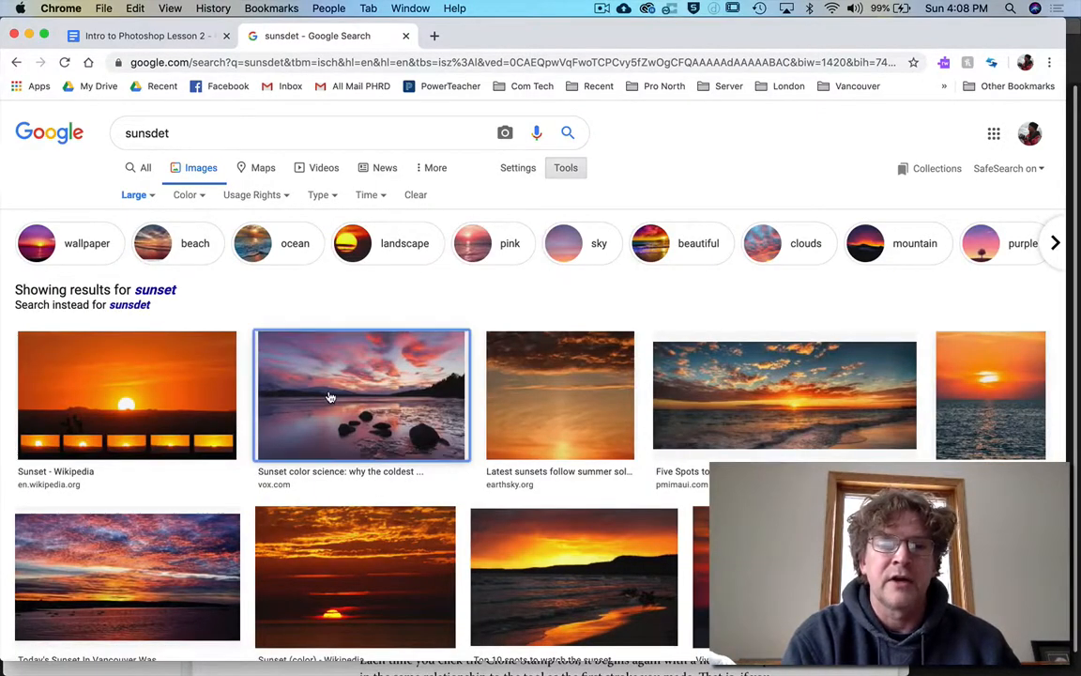
# Preview the Vox rocky-lake sunset photo and copy the image
pyautogui.click(362, 394)
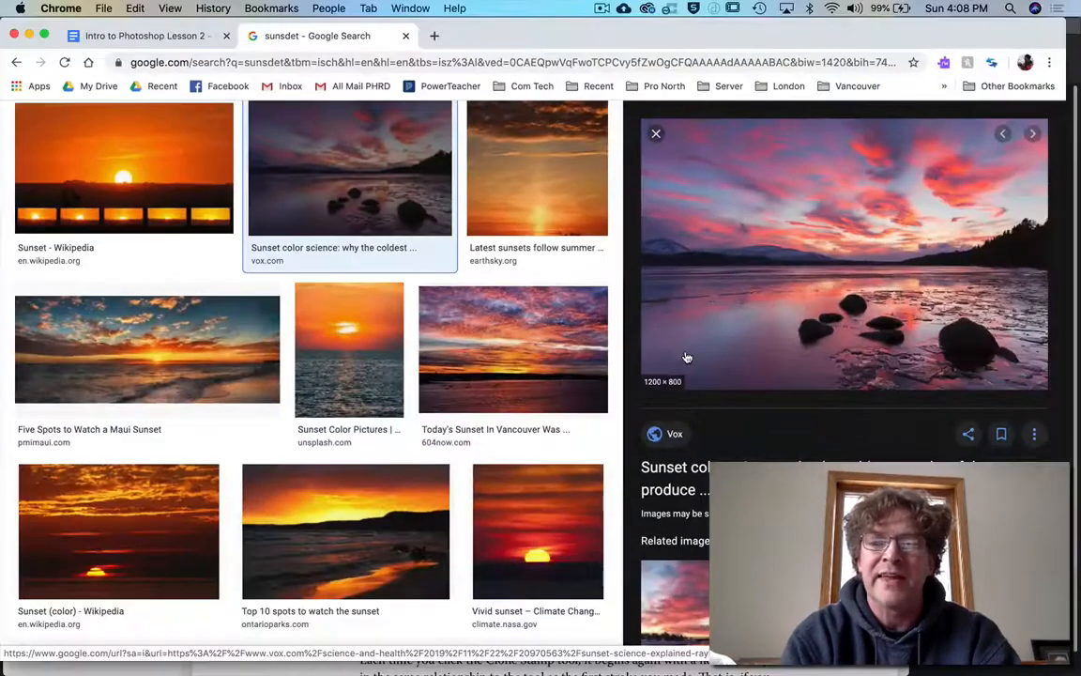
pyautogui.moveTo(647, 316)
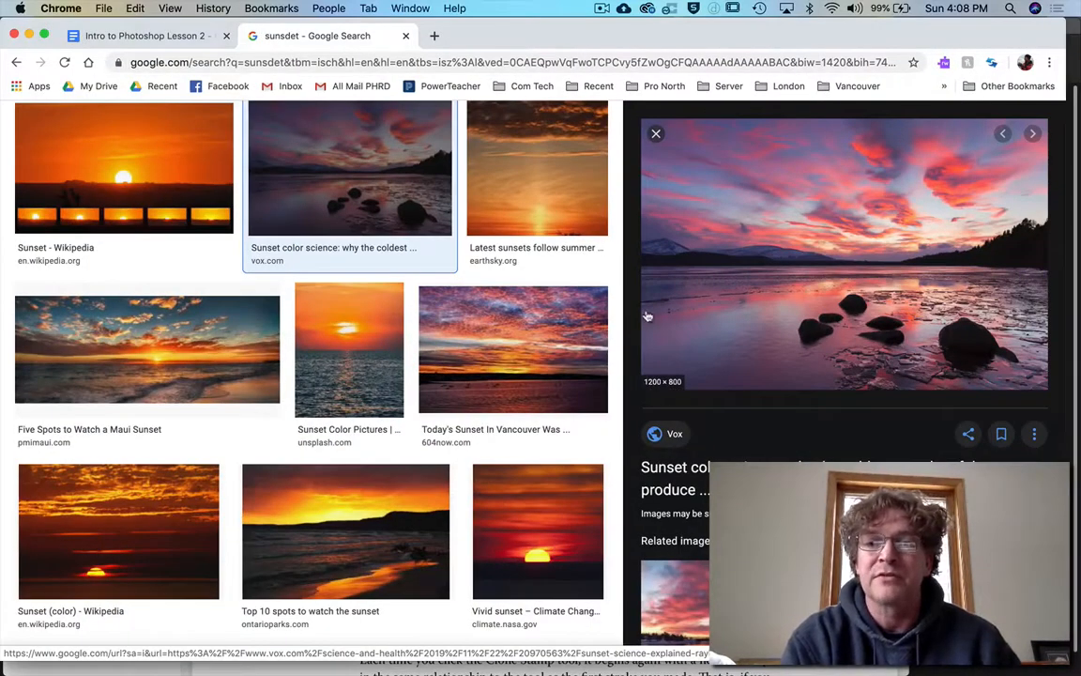
pyautogui.moveTo(694, 310)
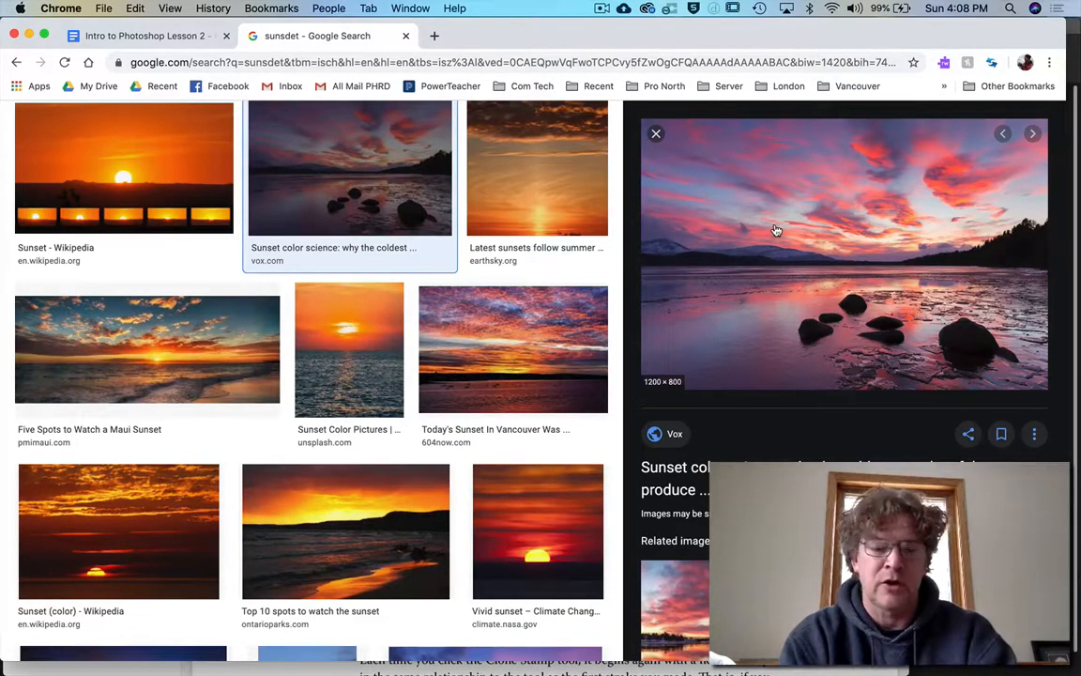
pyautogui.rightClick(777, 231)
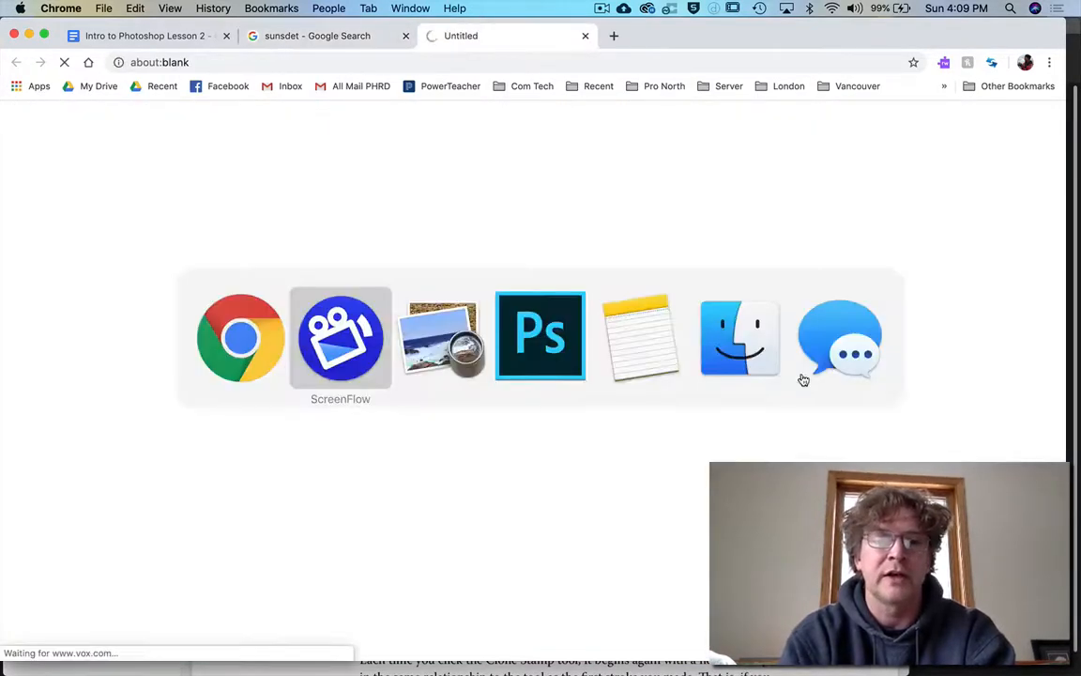
# Paste the sunset photo onto the 10 × 8 landscape canvas and enlarge it to full width at the bottom
pyautogui.click(540, 336)
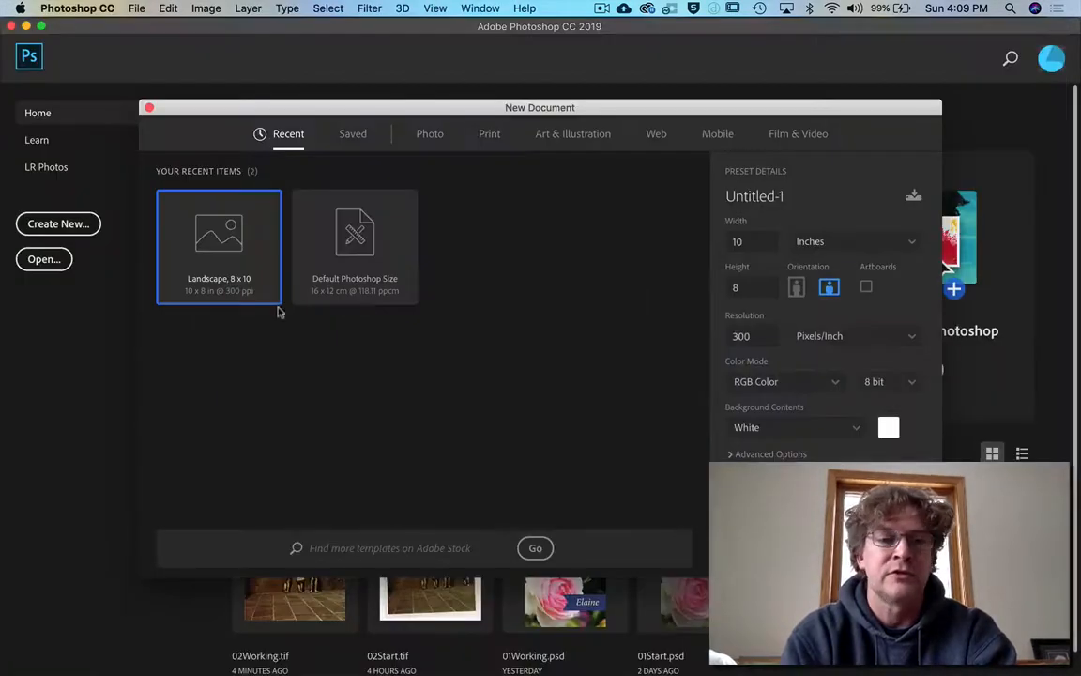
pyautogui.moveTo(200, 289)
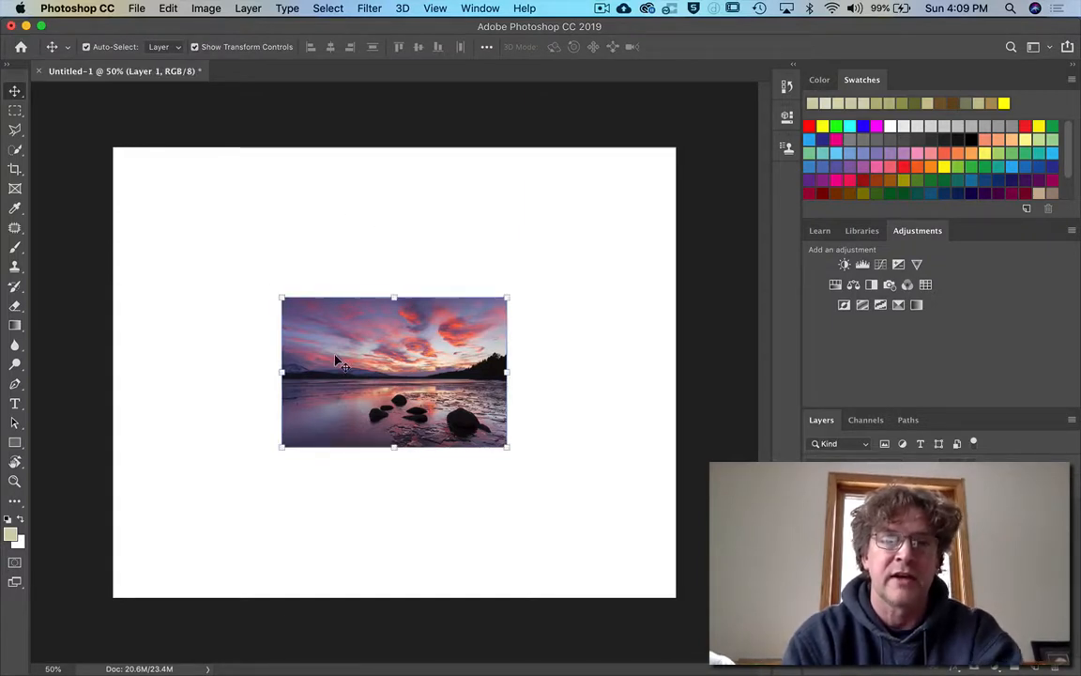
pyautogui.moveTo(282, 298); pyautogui.dragTo(127, 193)
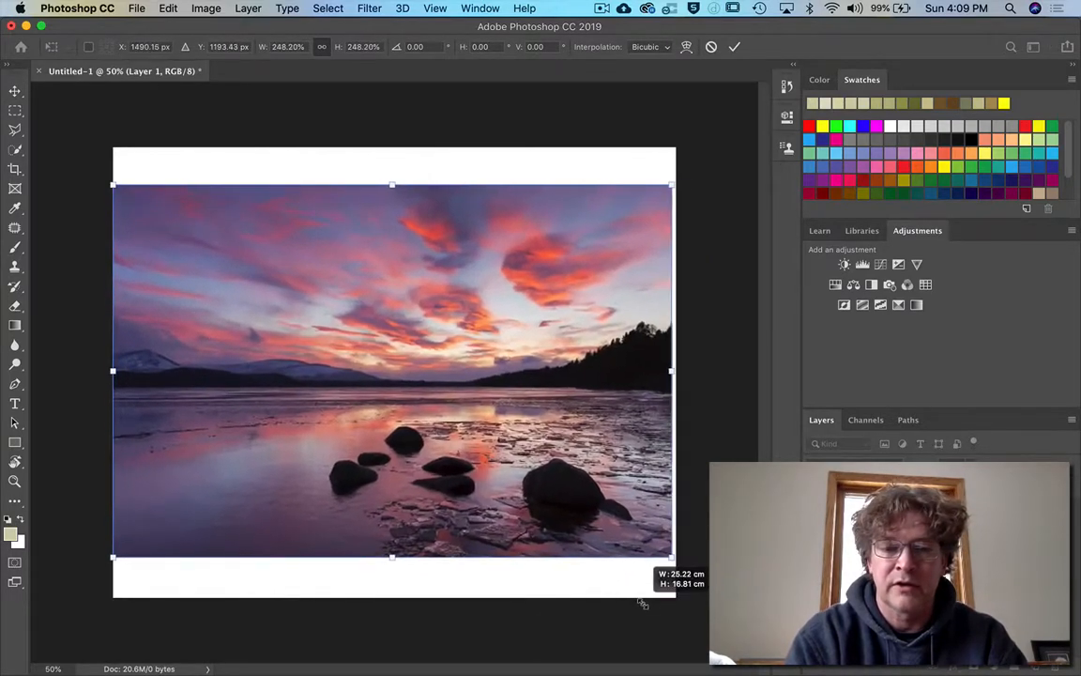
pyautogui.moveTo(671, 559); pyautogui.dragTo(675, 560)
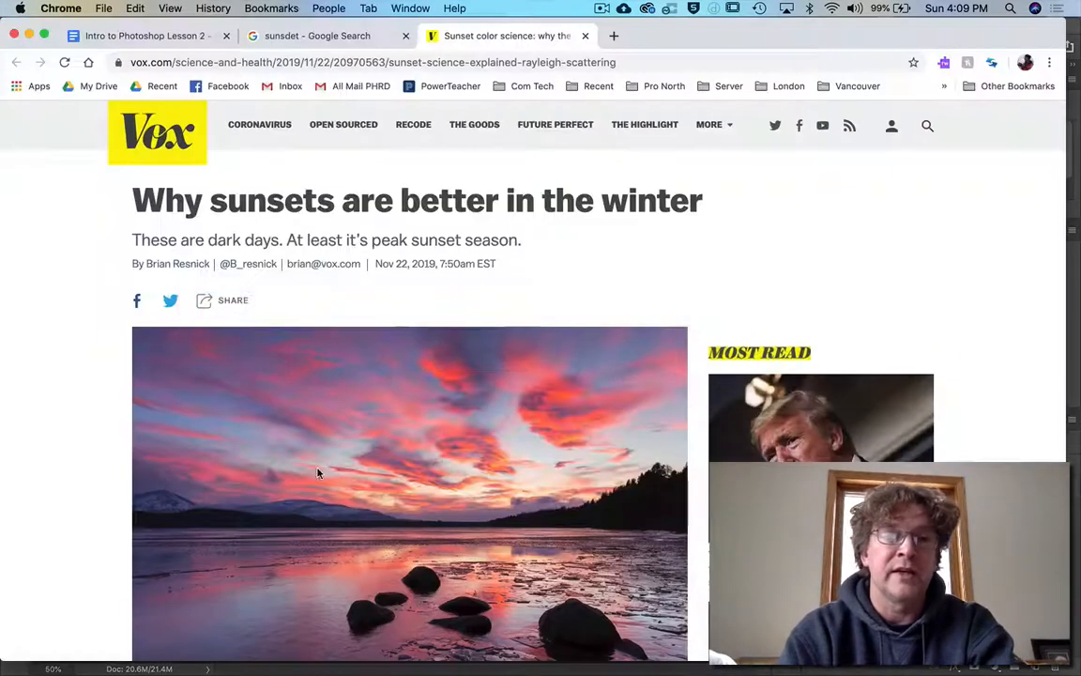
# Switch results to Icon size and copy the 256 × 256 Twitter beach sunset
pyautogui.click(317, 36)
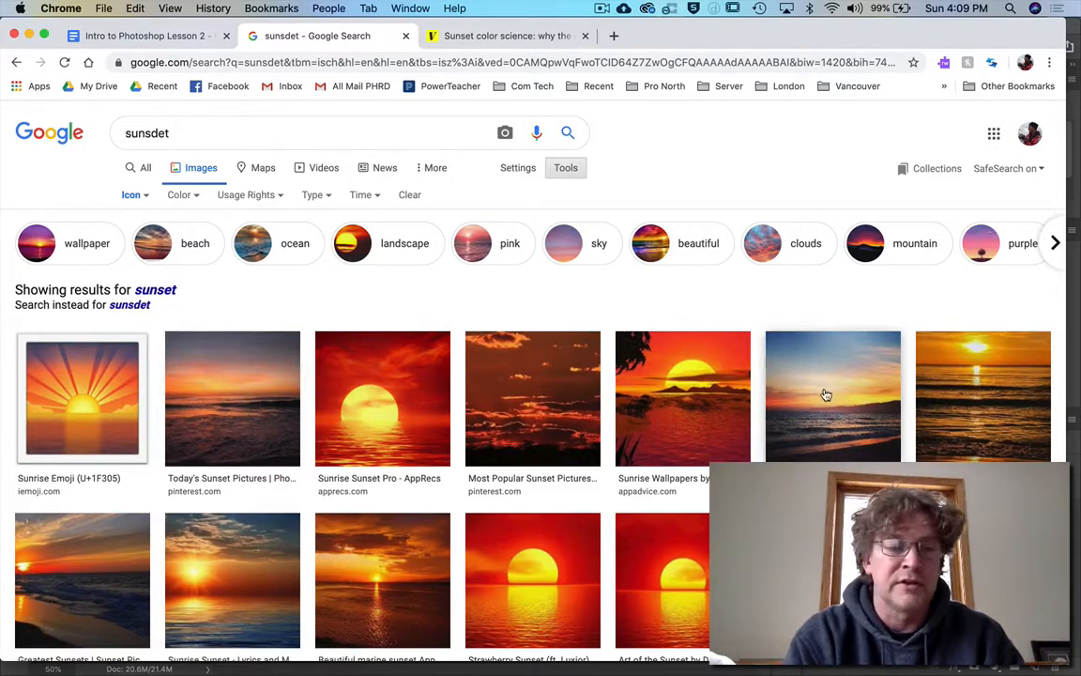
pyautogui.click(833, 397)
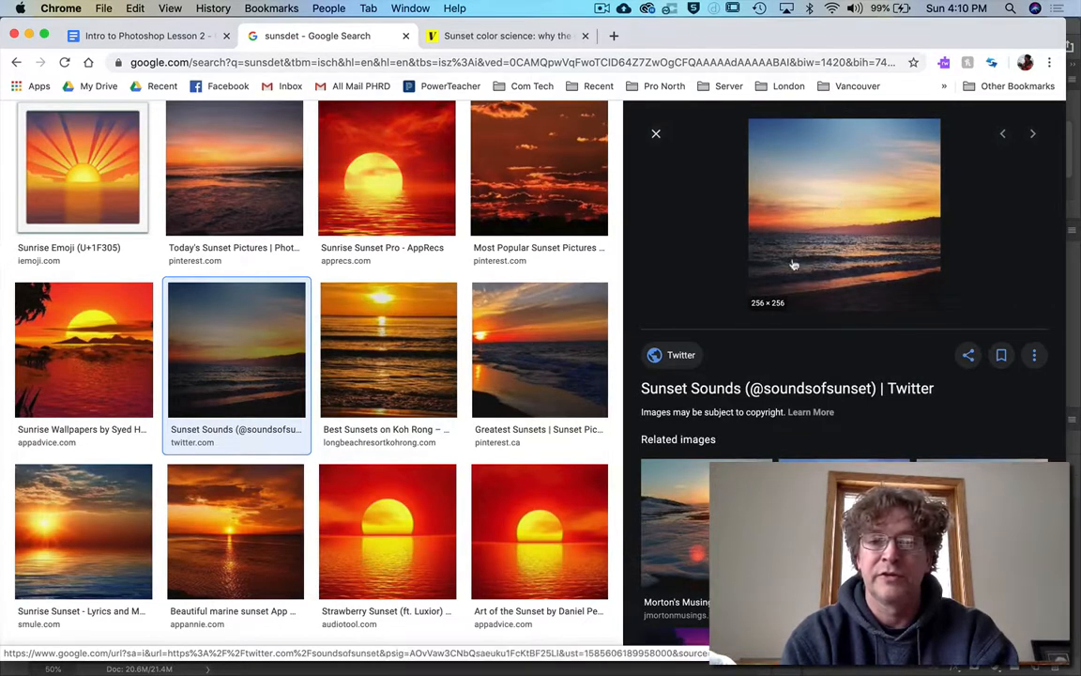
pyautogui.rightClick(844, 211)
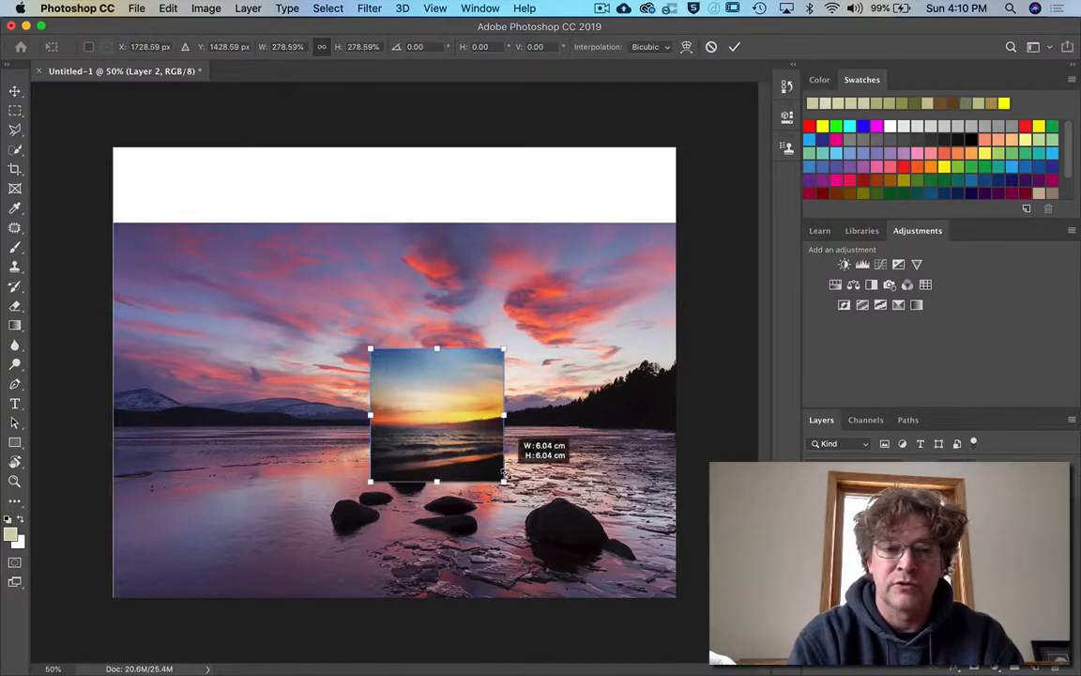
# Blow up the pasted icon to show pixelation, then shrink it into the lower-right corner
pyautogui.moveTo(504, 480); pyautogui.dragTo(620, 597)
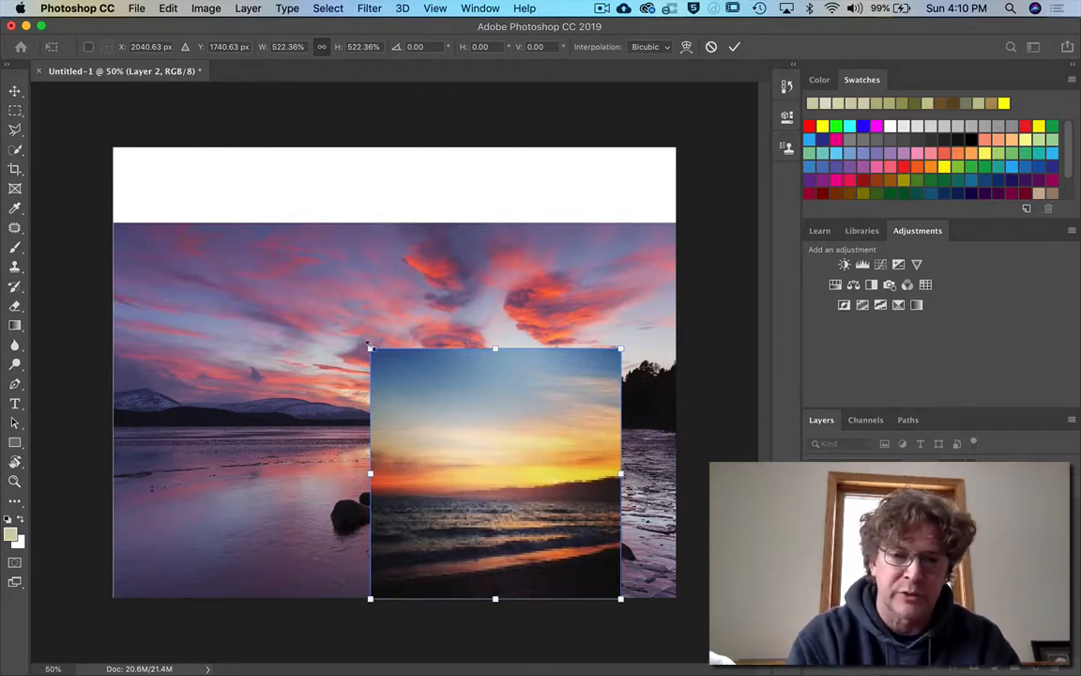
pyautogui.moveTo(370, 349); pyautogui.dragTo(232, 210)
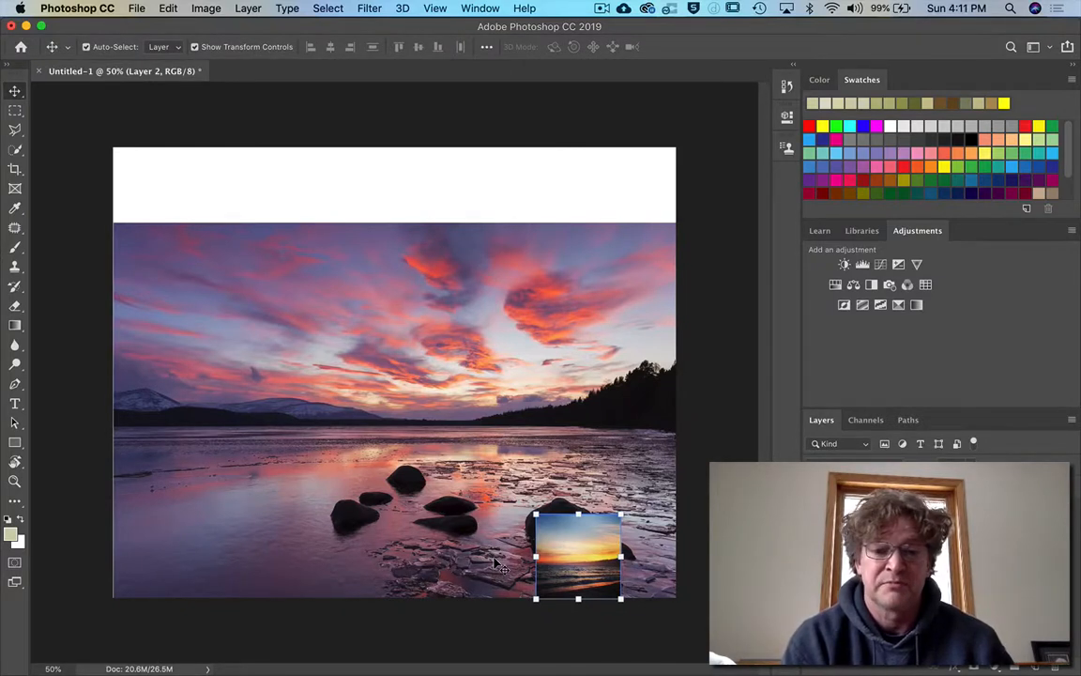
pyautogui.moveTo(467, 338)
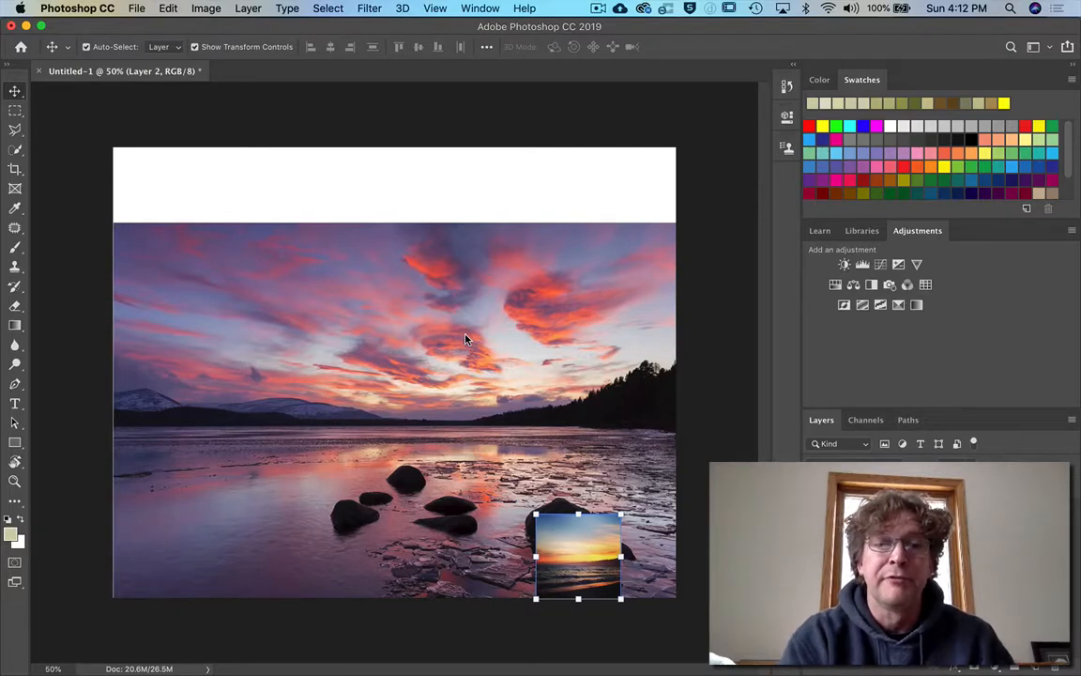
# Start a new document with File > New
pyautogui.click(137, 8)
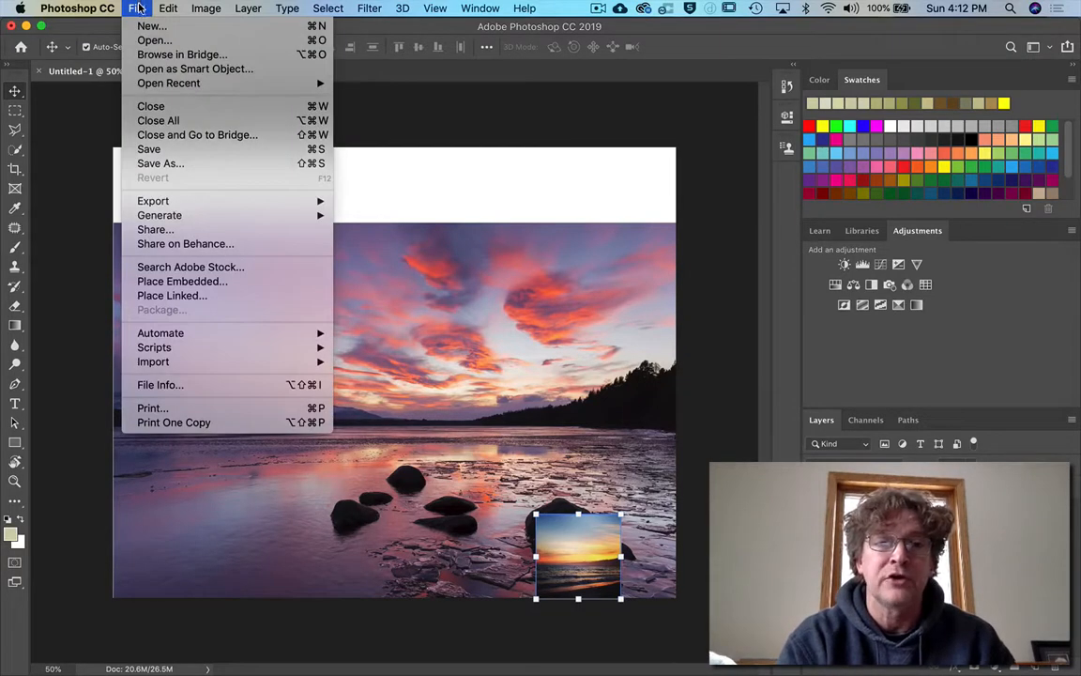
pyautogui.click(151, 26)
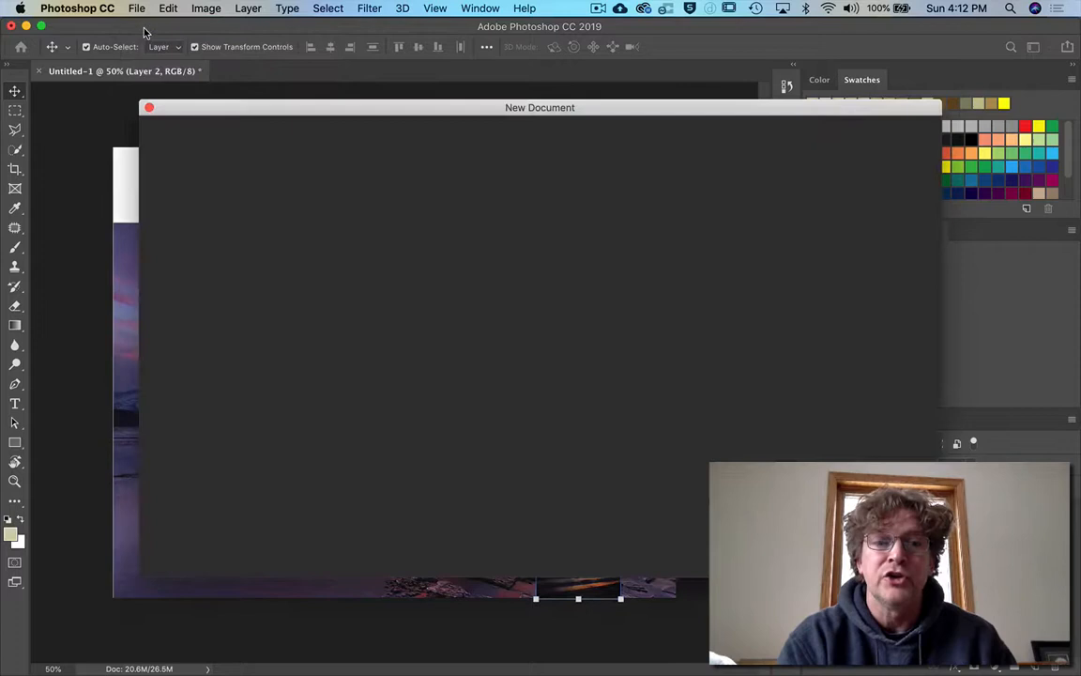